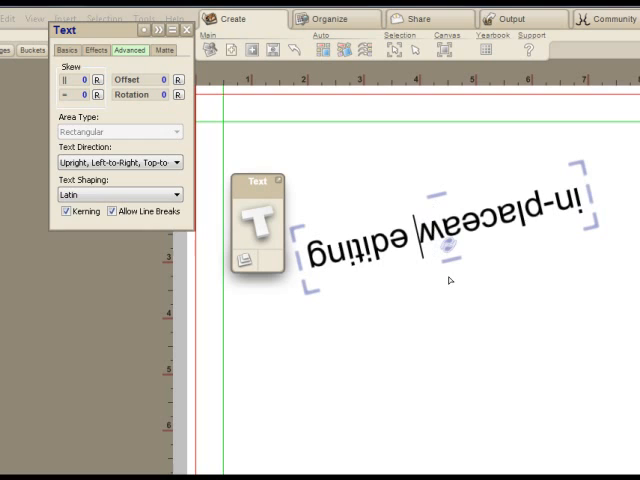
# Finish the word 'awesome' so the headline reads 'in-place awesome editing', then select the text box.
pyautogui.write('some')
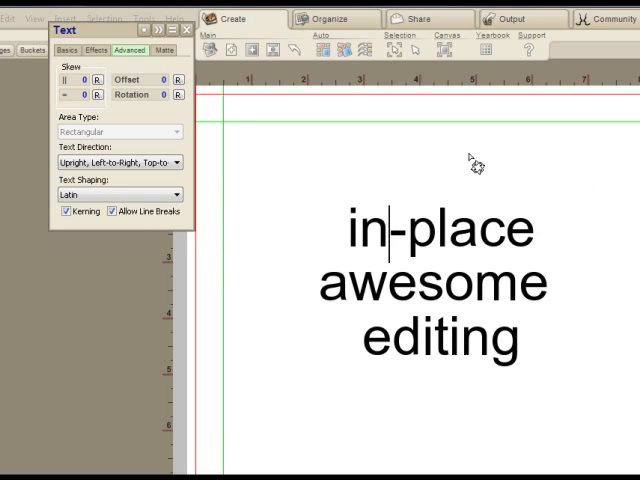
pyautogui.click(430, 280)
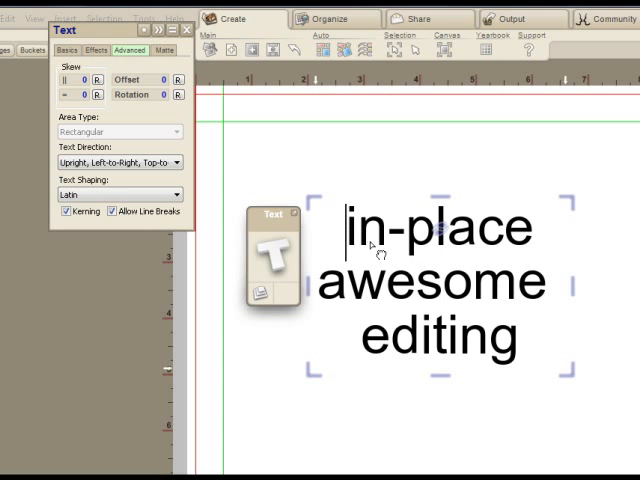
pyautogui.click(68, 50)
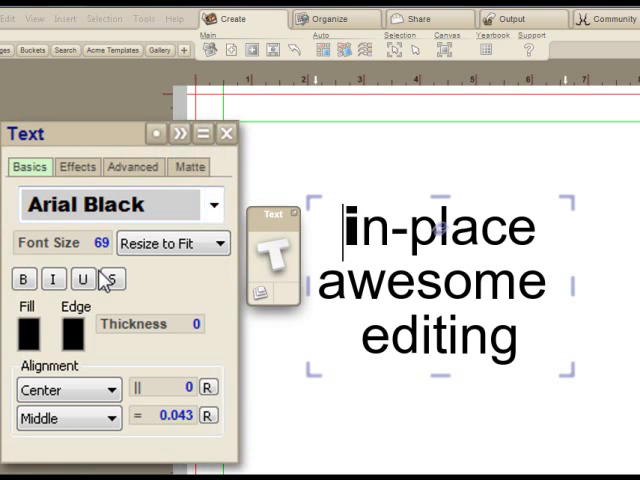
# Make the word 'in-place' bold within the headline.
pyautogui.doubleClick(432, 228)
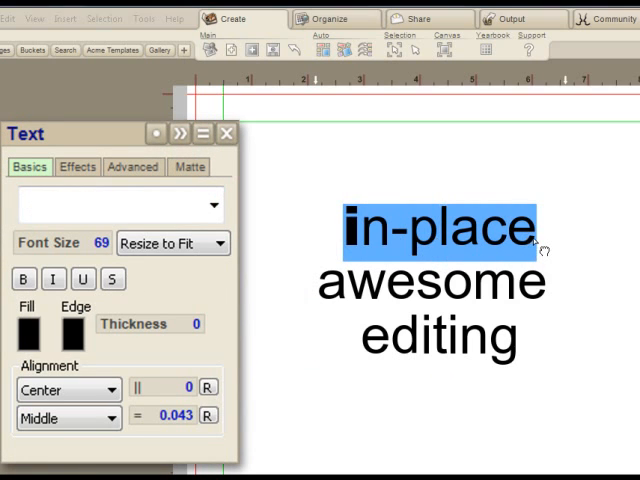
pyautogui.click(212, 204)
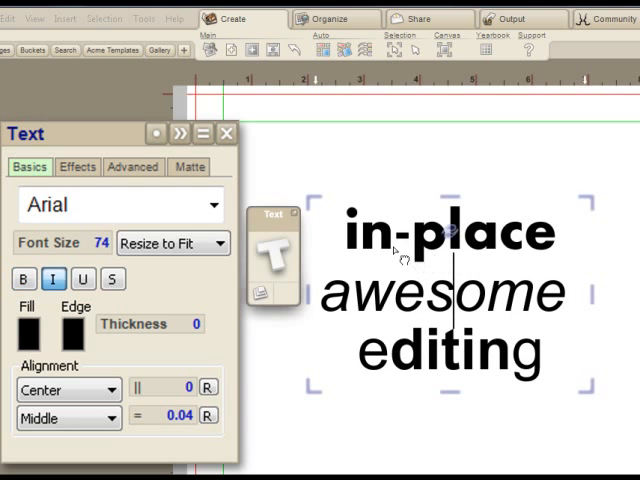
# Select the whole headline, tighten line spacing to about -0.182 and left-align it.
pyautogui.click(116, 204)
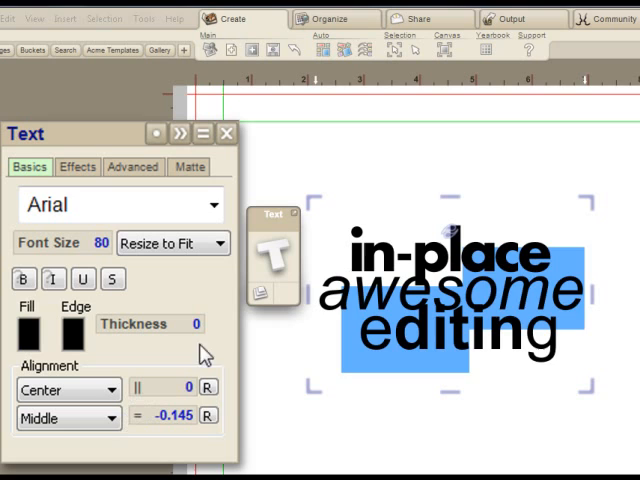
pyautogui.click(52, 280)
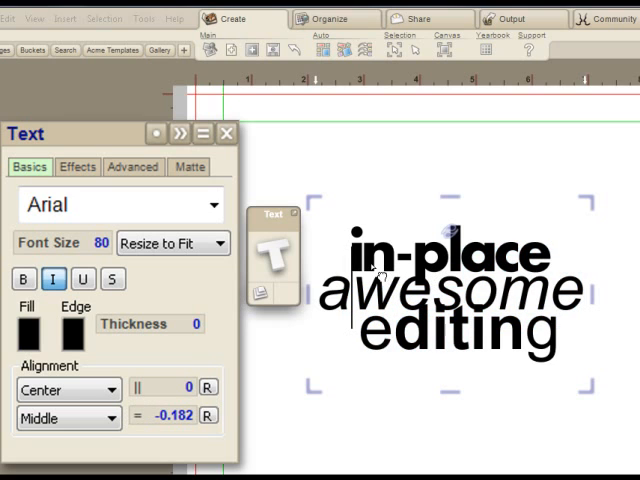
pyautogui.click(68, 390)
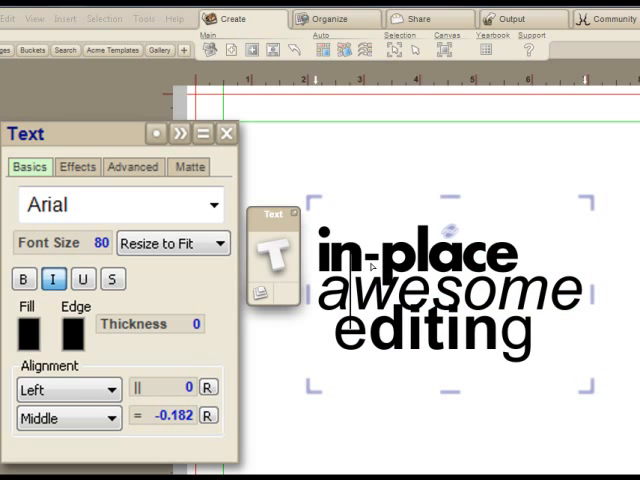
# Choose a blue fill colour for the headline text.
pyautogui.click(64, 388)
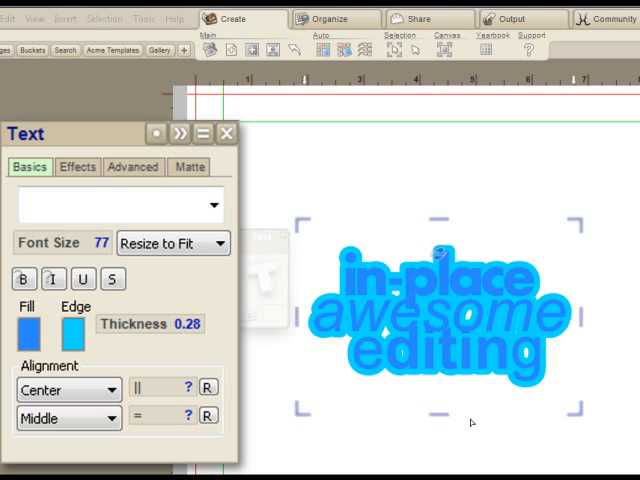
# Apply the 'Fuzzy Blur - only horizontal' effect to the headline fill and adjust its strength.
pyautogui.click(78, 166)
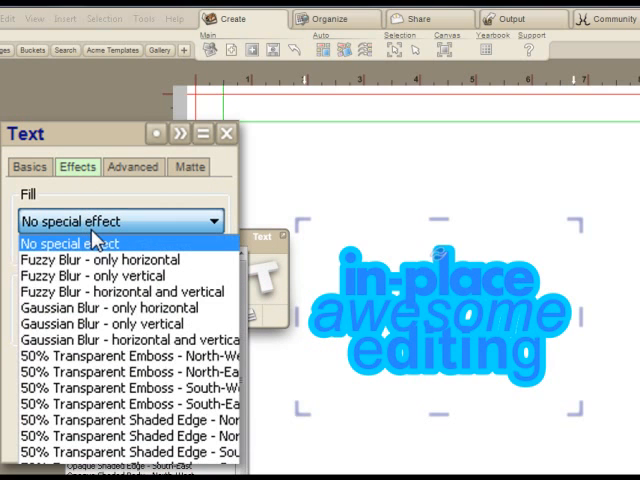
pyautogui.moveTo(136, 404)
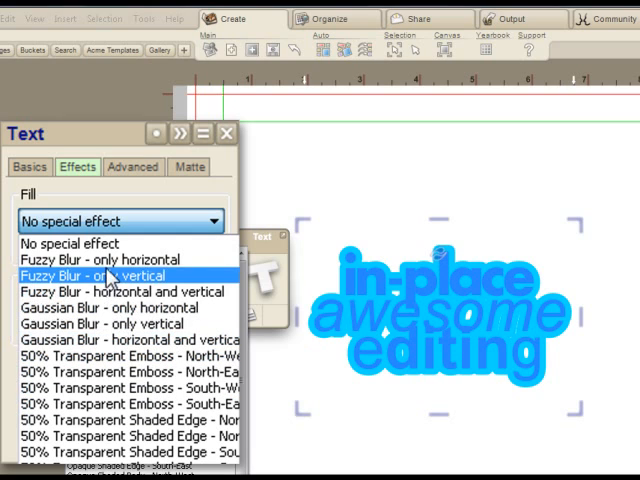
pyautogui.click(112, 260)
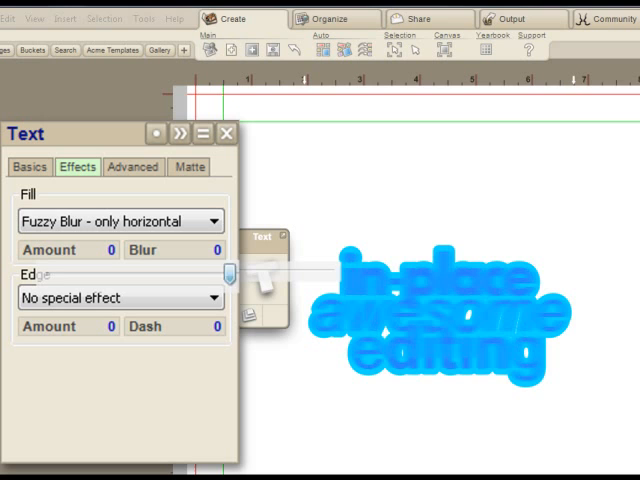
pyautogui.moveTo(236, 272); pyautogui.dragTo(176, 272)
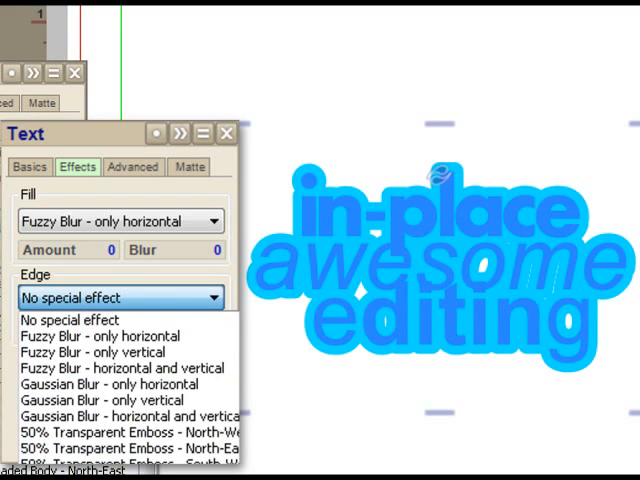
pyautogui.click(120, 460)
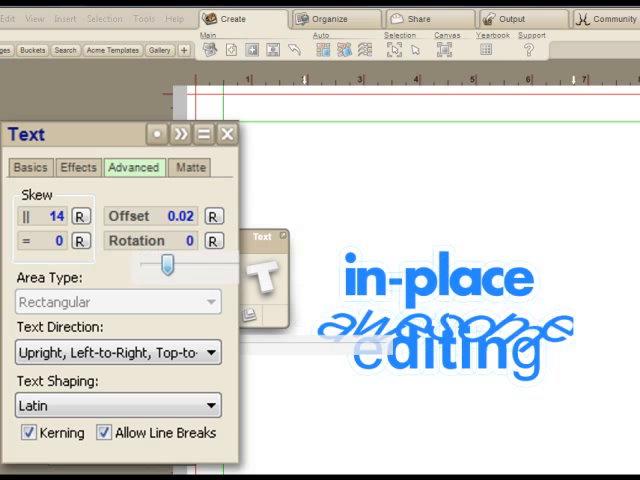
# Drag the Skew slider to about 14 so the headline letters slant.
pyautogui.moveTo(176, 264); pyautogui.dragTo(142, 290)
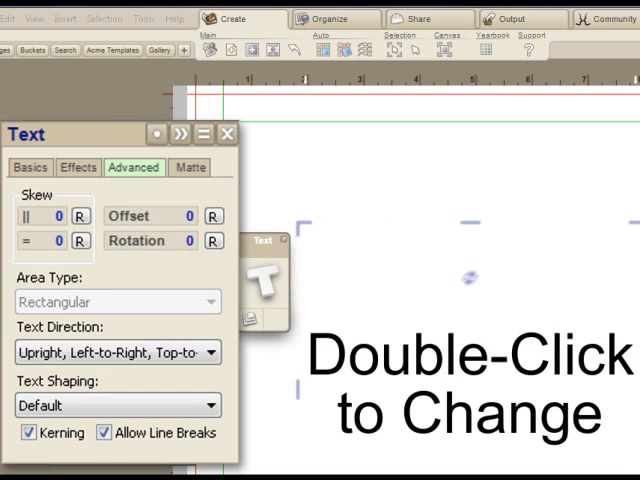
# Set text sizing to Lock and Clip, then edit the box and select all placeholder text for the pasted article.
pyautogui.click(30, 168)
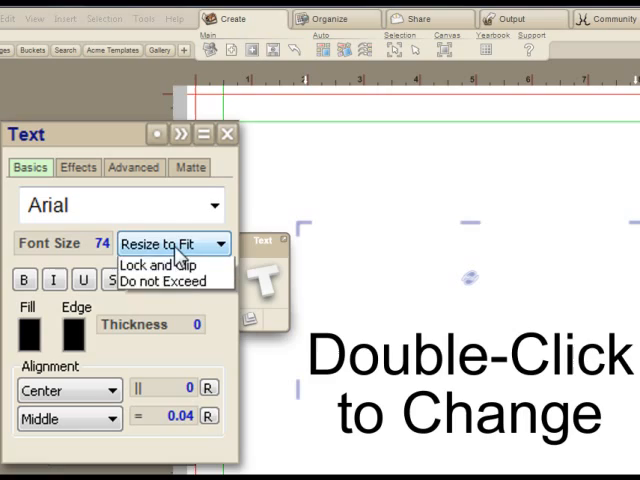
pyautogui.click(156, 264)
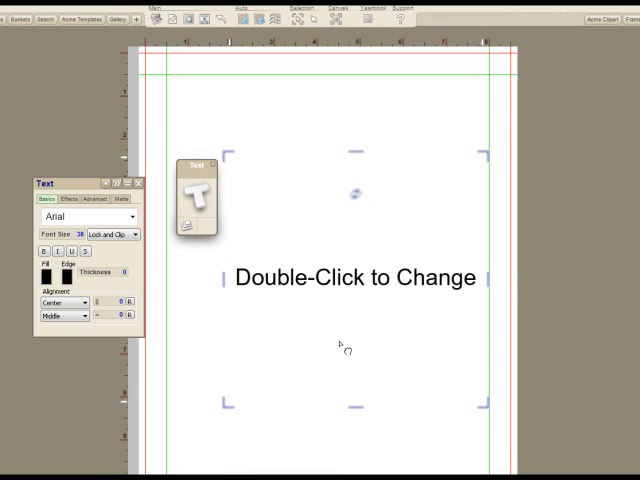
pyautogui.doubleClick(352, 278)
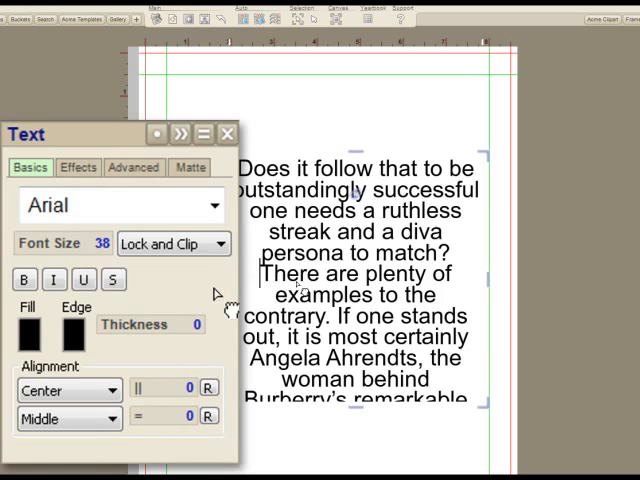
pyautogui.press('ctrl+a')
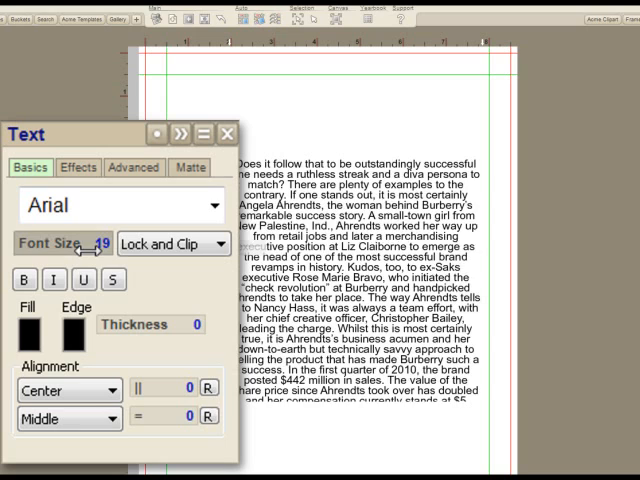
# Set the text Area Type to Diamond in Advanced, then return to Basics for the font size.
pyautogui.click(132, 168)
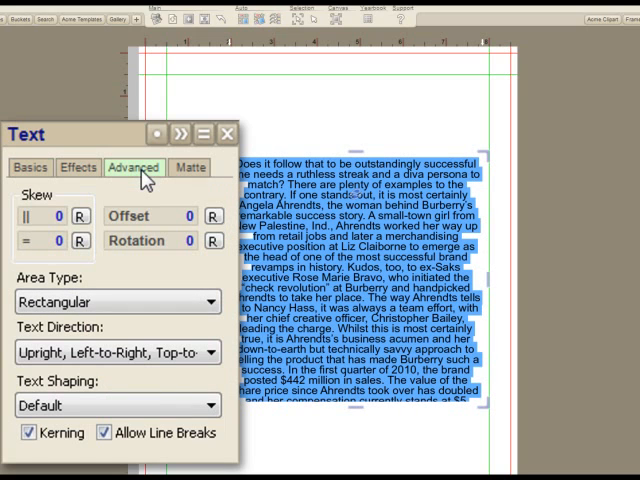
pyautogui.click(118, 302)
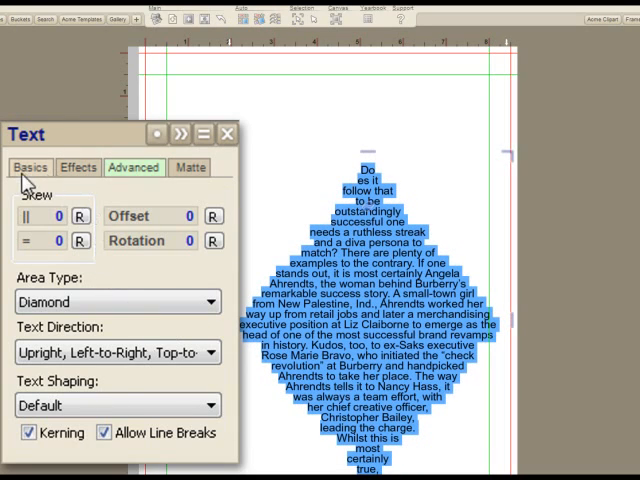
pyautogui.click(32, 168)
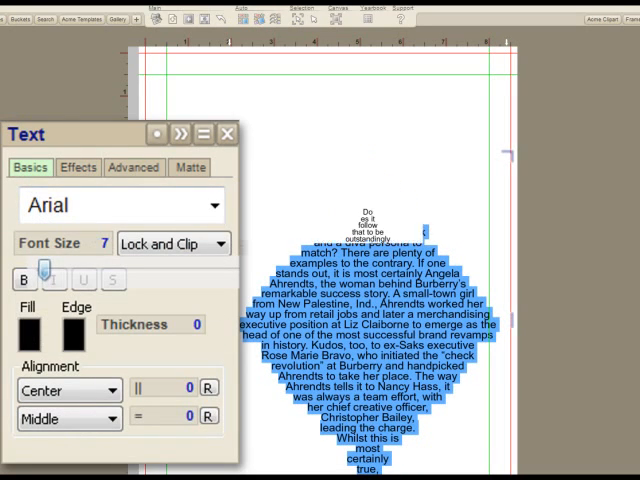